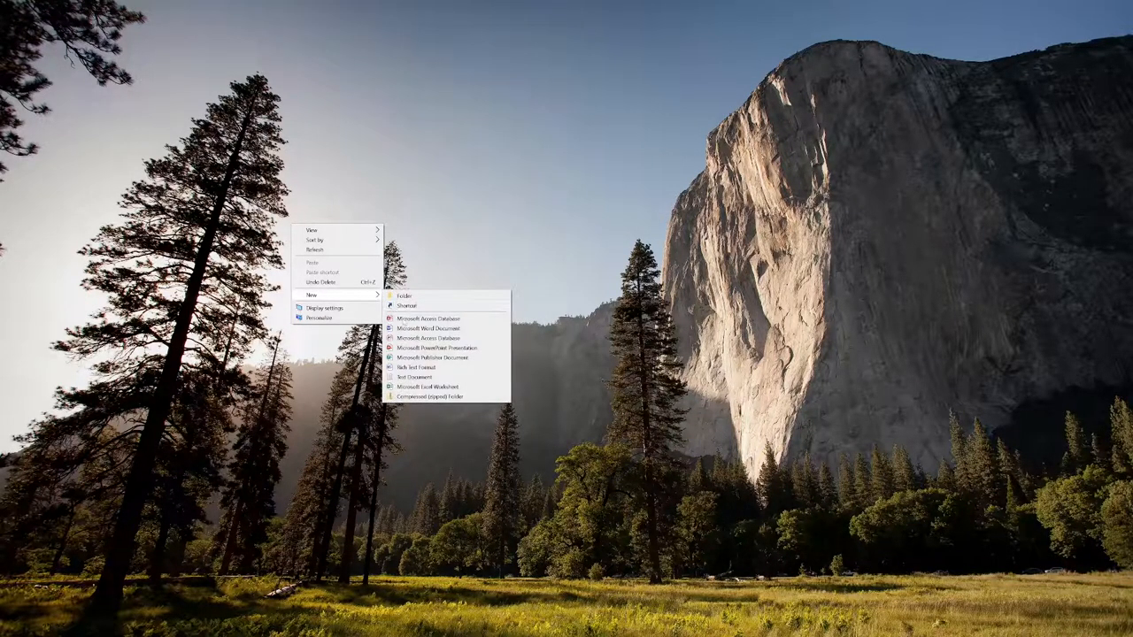
Create a new blank Word document from the desktop and have it open in Word.
{"action": "left_click", "coordinate": [430, 328]}
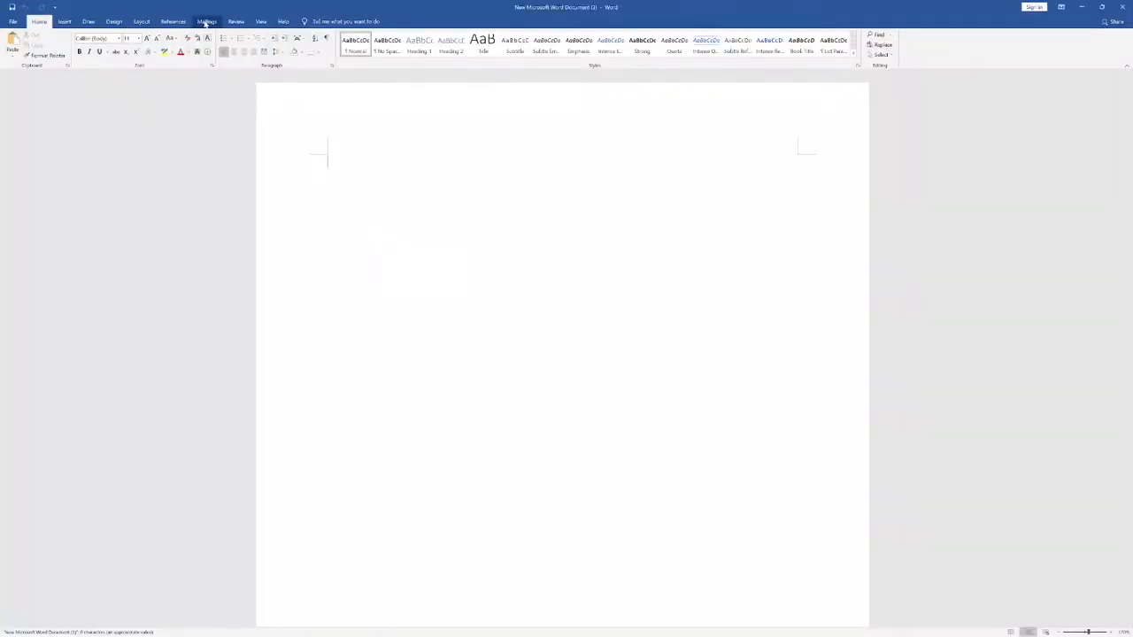
Start envelope creation from the Mailings ribbon to reach the Envelopes and Labels setup.
{"action": "left_click", "coordinate": [206, 21]}
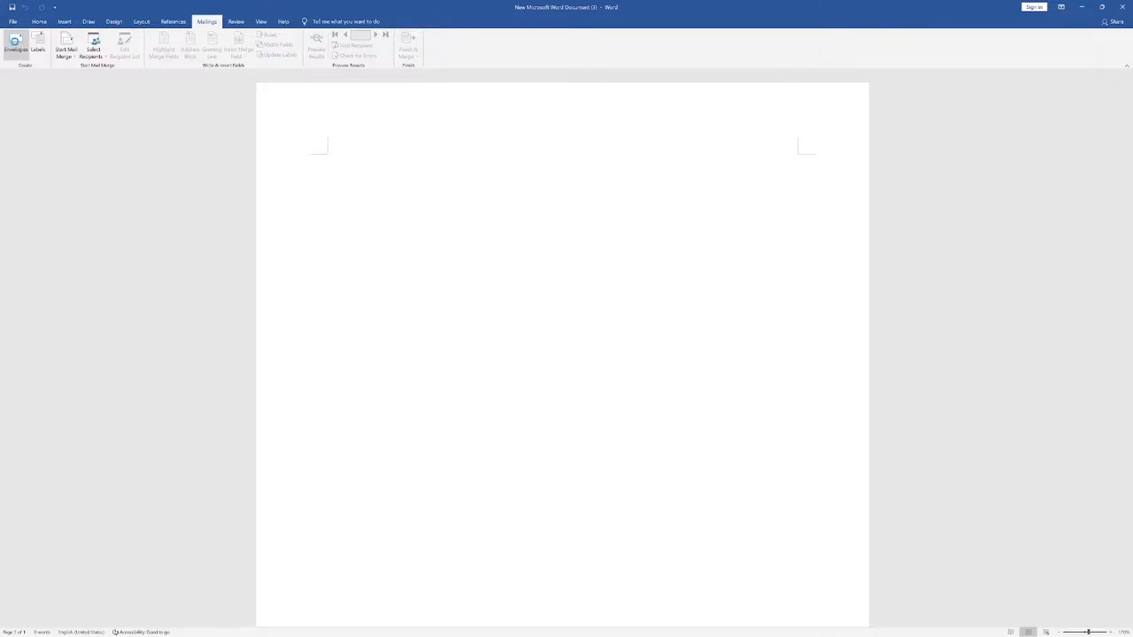
{"action": "left_click", "coordinate": [15, 45]}
{"action": "type", "text": "Charlie"}
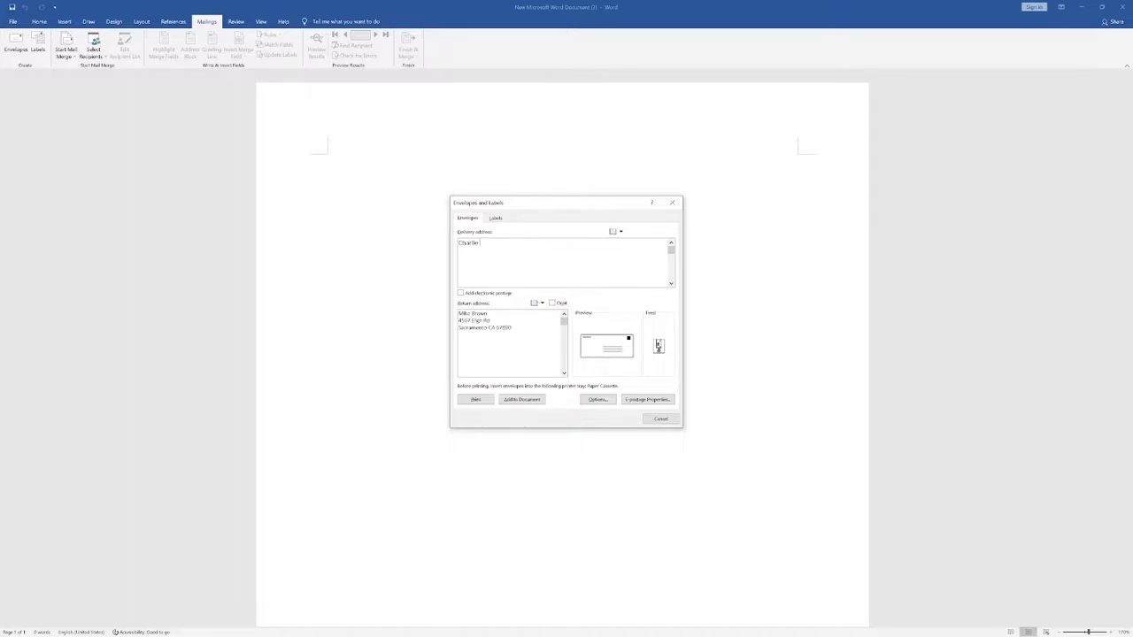
Enter the delivery address: Charlie Brown, 1234 Abcd St, San Francisco, CA 12345.
{"action": "type", "text": "Brown"}
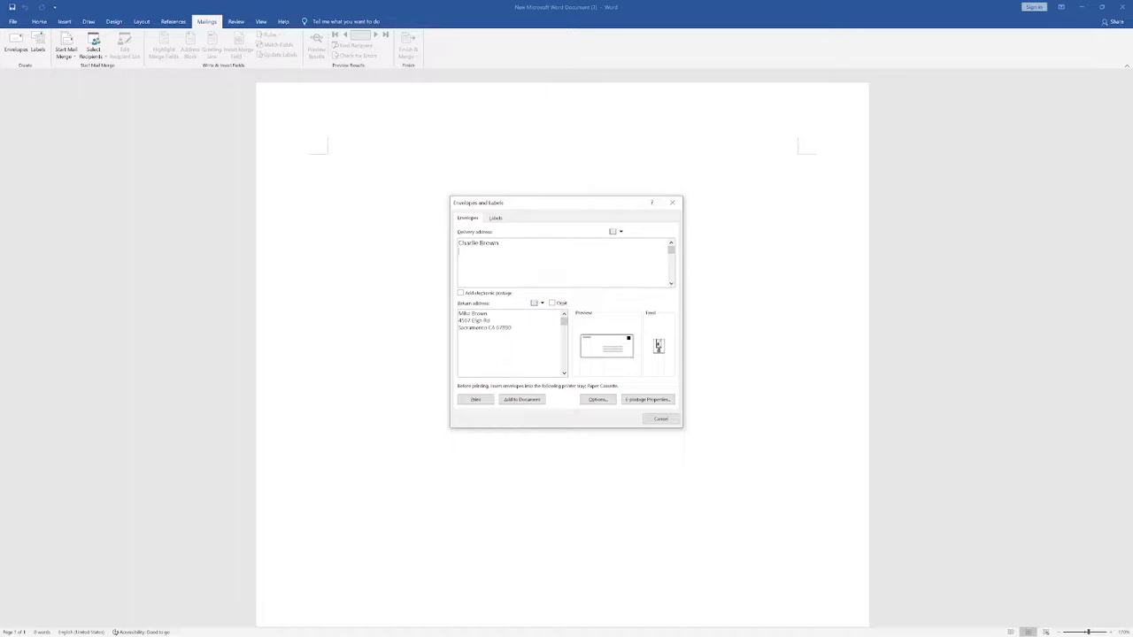
{"action": "type", "text": "1234"}
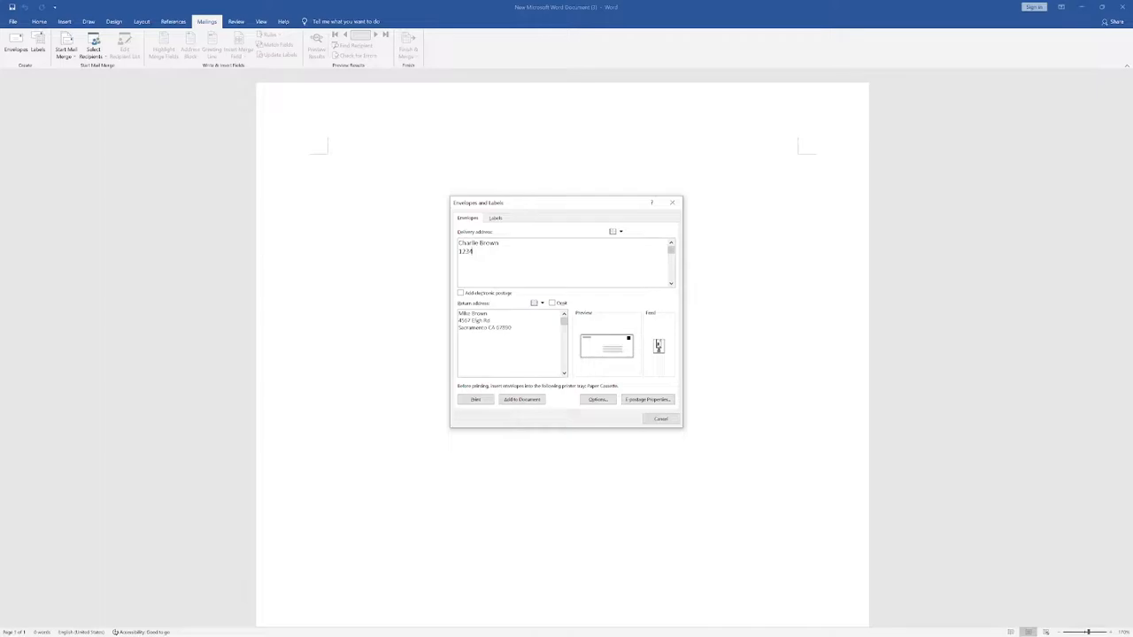
{"action": "type", "text": "Abcd St"}
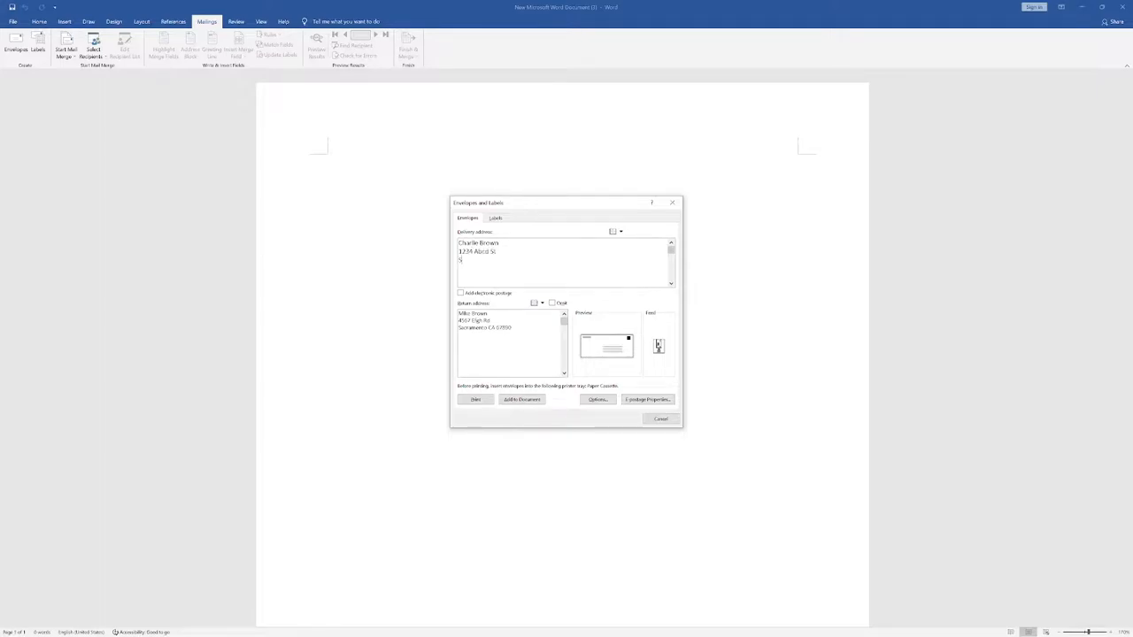
{"action": "type", "text": "San Francisco, CA"}
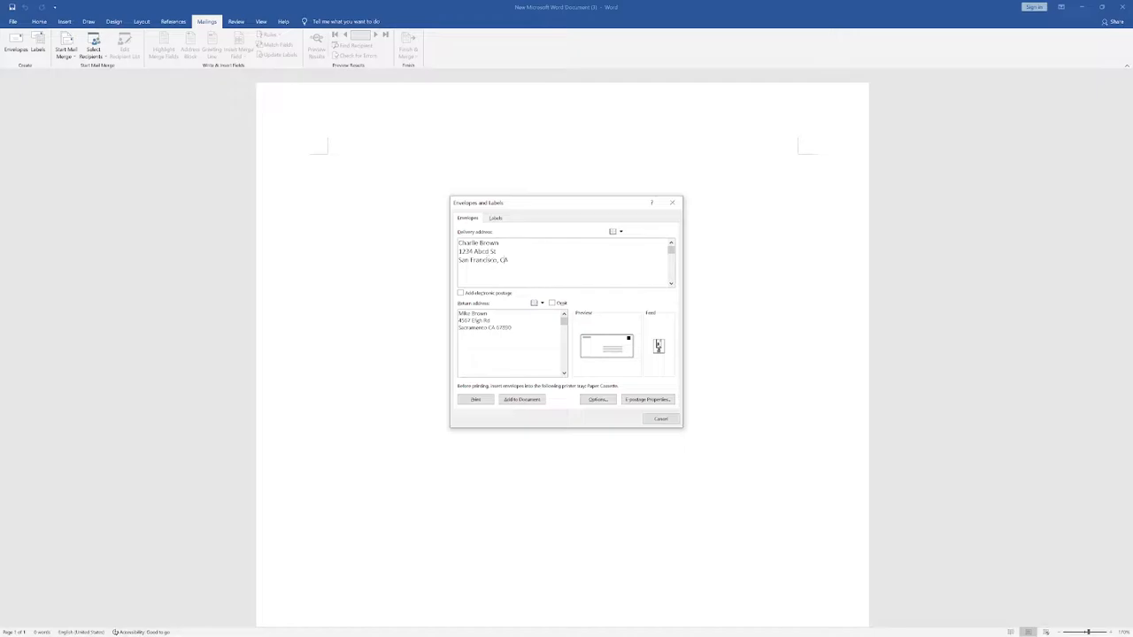
{"action": "type", "text": "1234"}
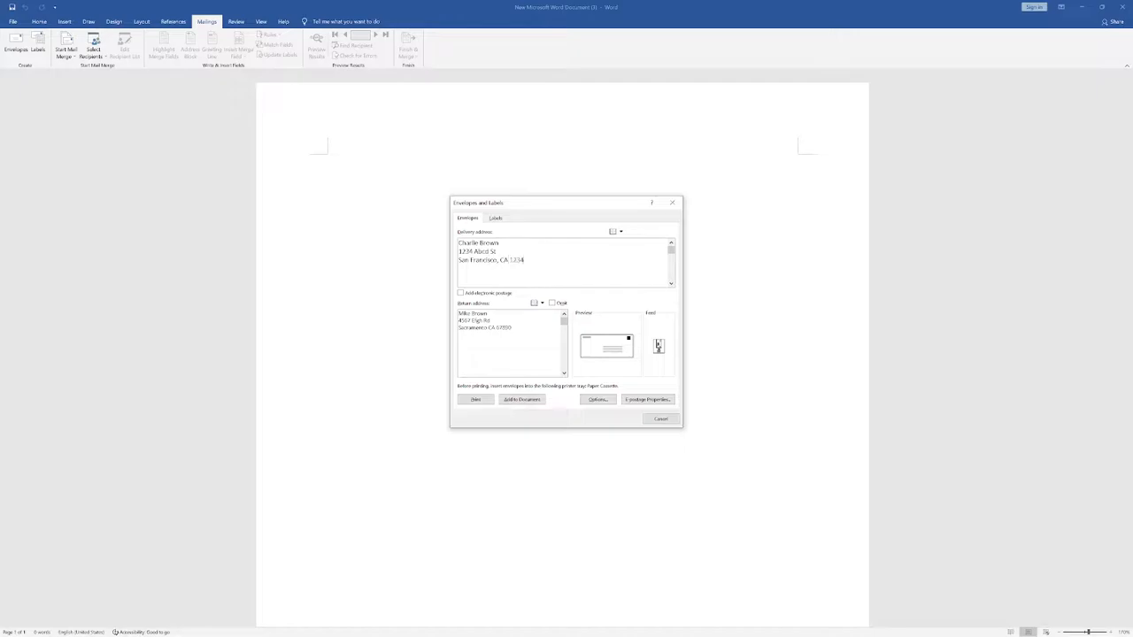
{"action": "type", "text": "5"}
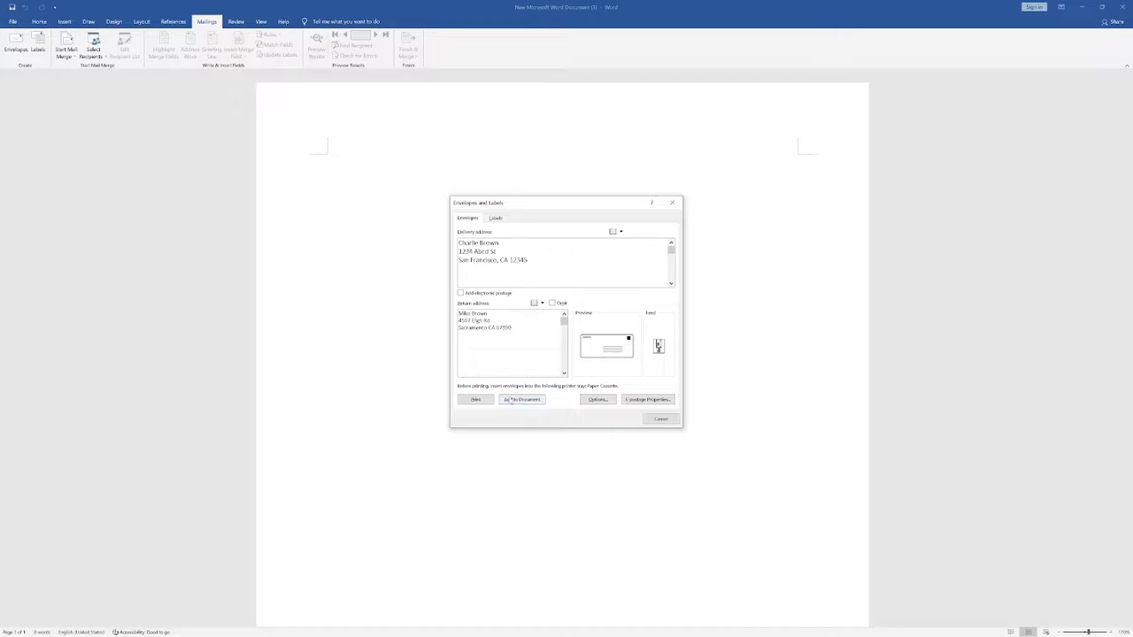
Add the envelope to the document and move the delivery address frame further right of centre.
{"action": "left_click", "coordinate": [522, 399]}
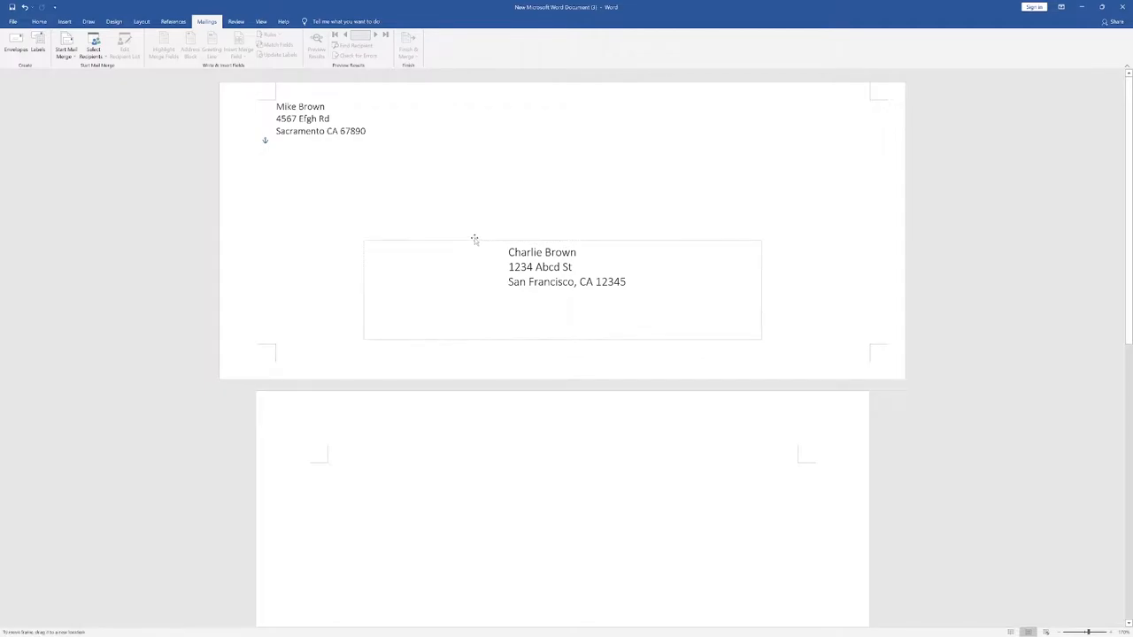
{"action": "left_click_drag", "start_coordinate": [475, 240], "coordinate": [486, 213]}
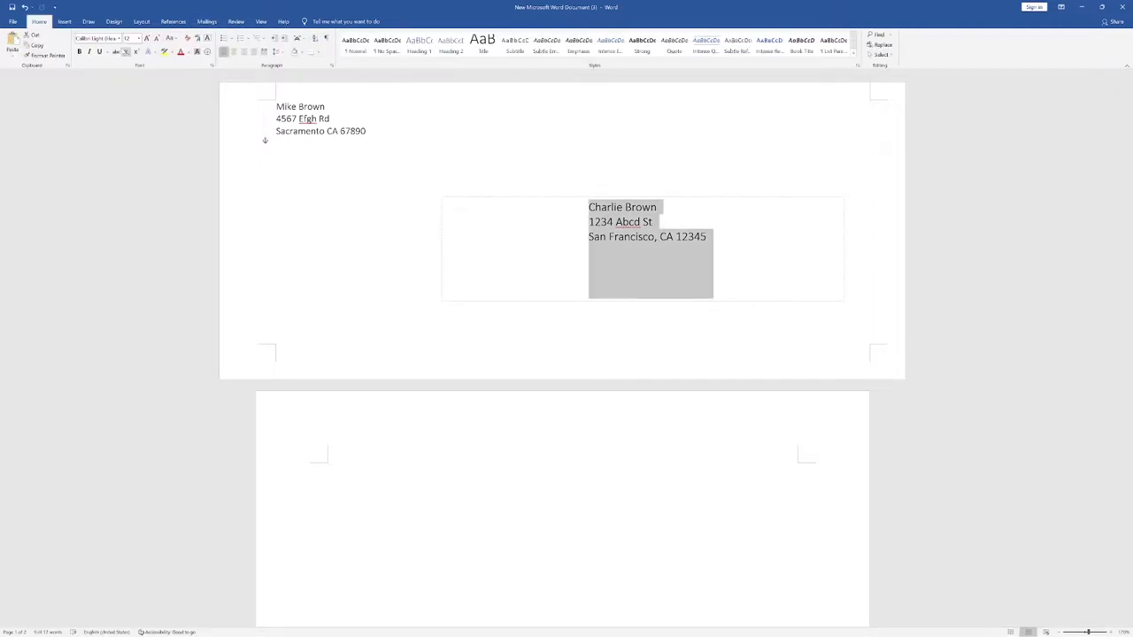
Apply Times New Roman to the delivery address, then to the return address.
{"action": "left_click", "coordinate": [118, 38]}
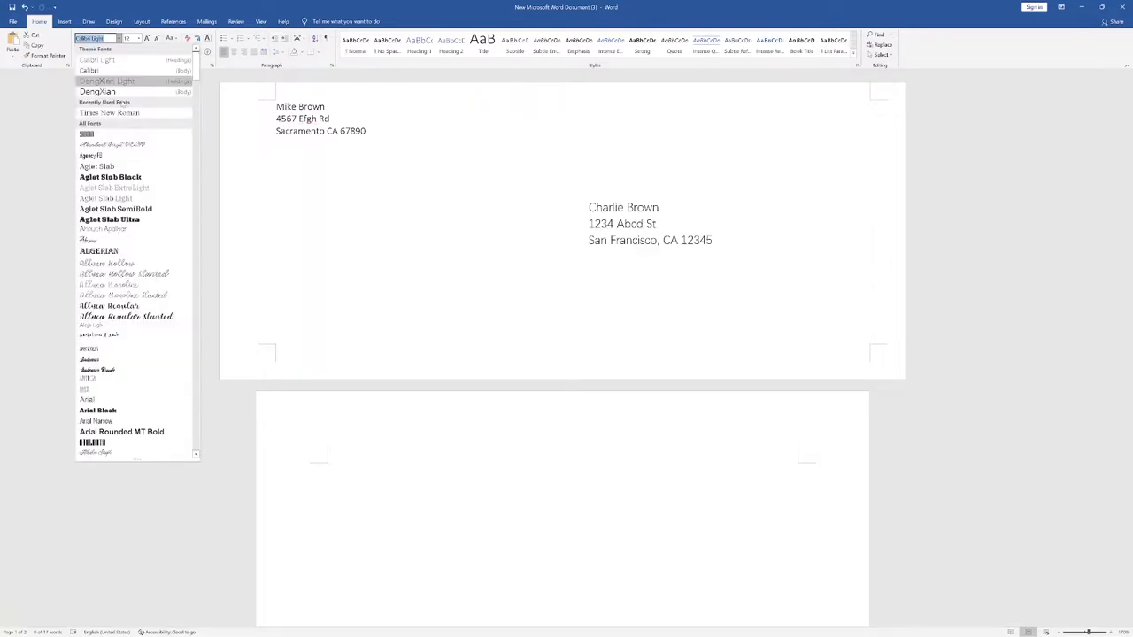
{"action": "left_click", "coordinate": [108, 112]}
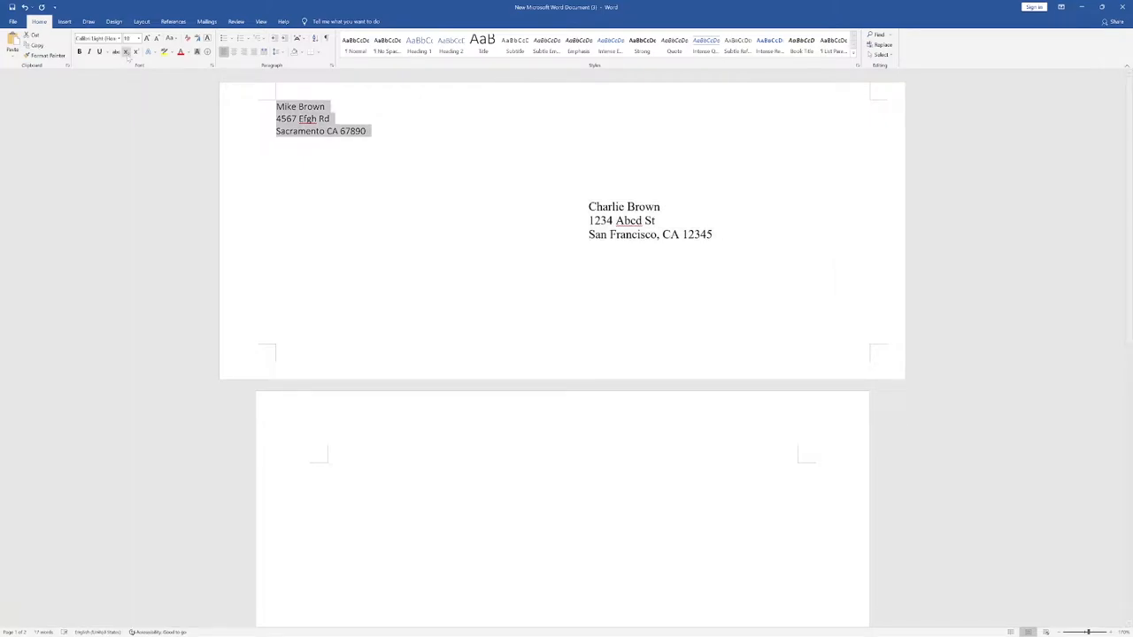
{"action": "left_click", "coordinate": [120, 38]}
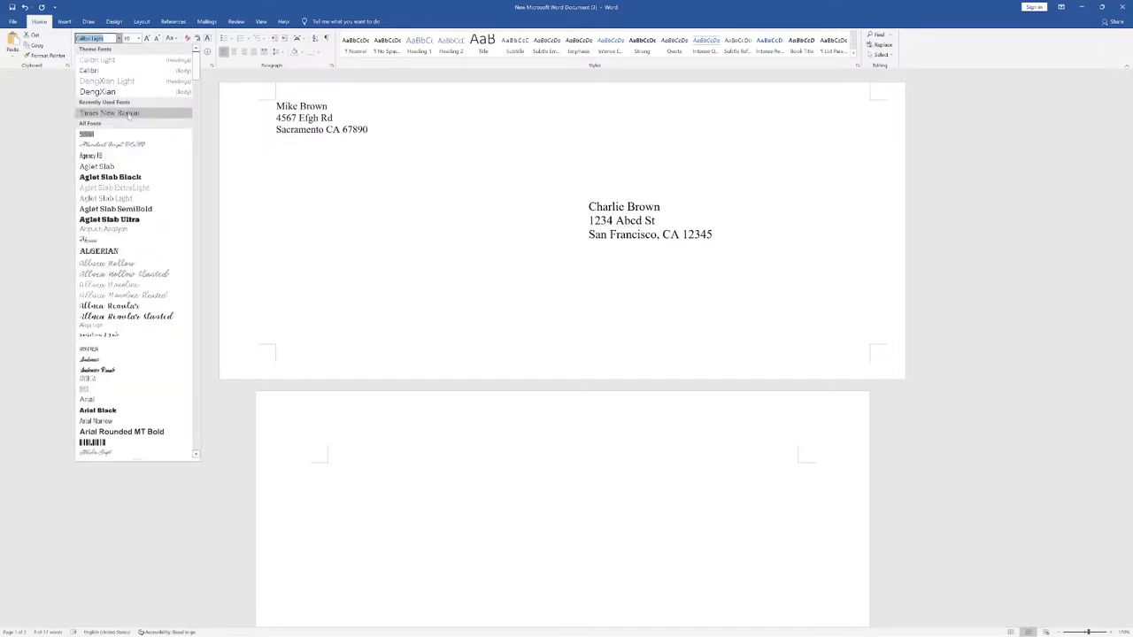